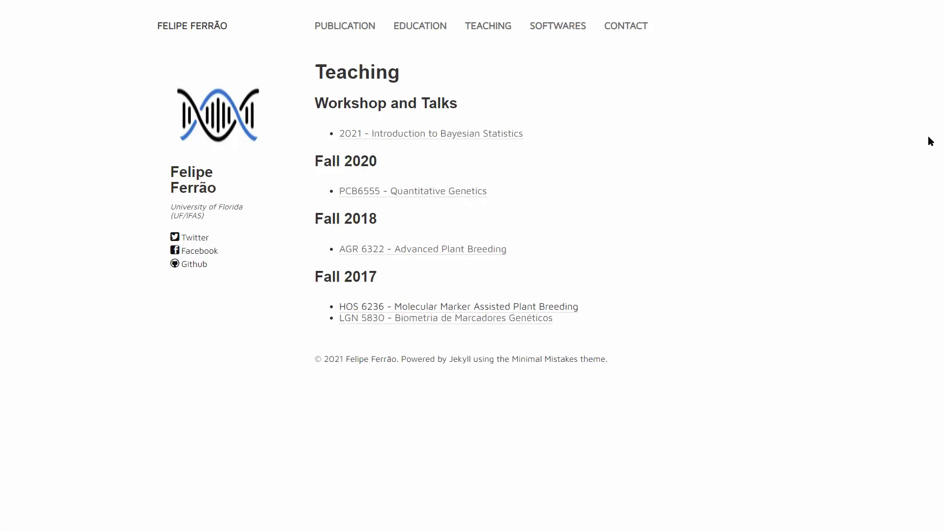
{"action": "mouse_move", "coordinate": [139, 243]}
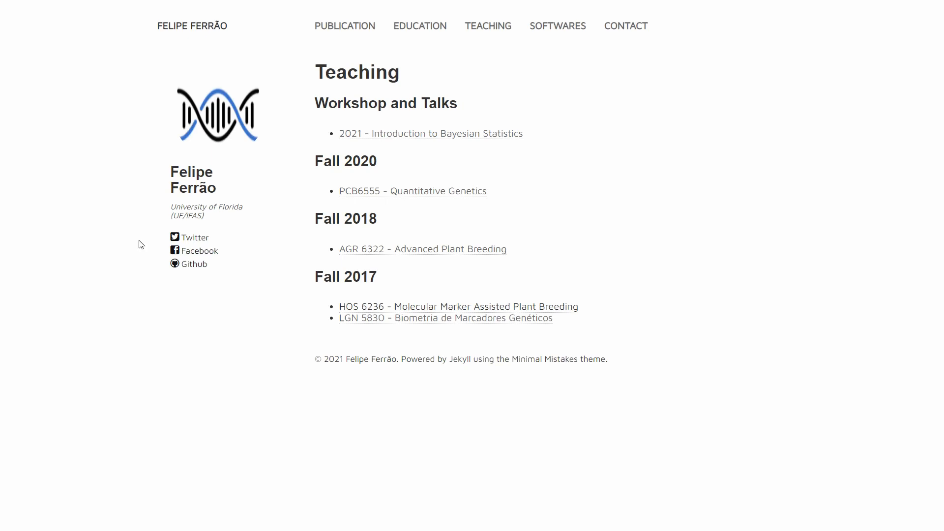
{"action": "mouse_move", "coordinate": [171, 232]}
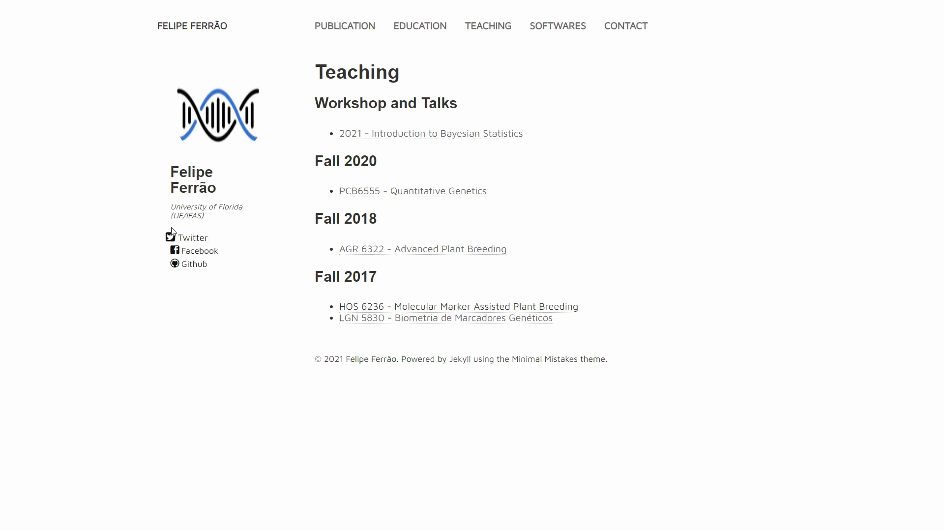
{"action": "mouse_move", "coordinate": [98, 252]}
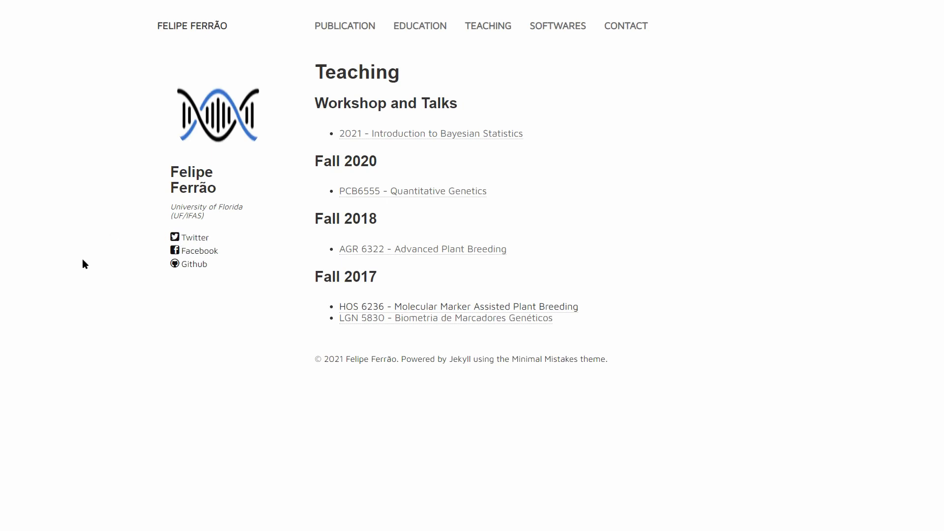
{"action": "mouse_move", "coordinate": [163, 301]}
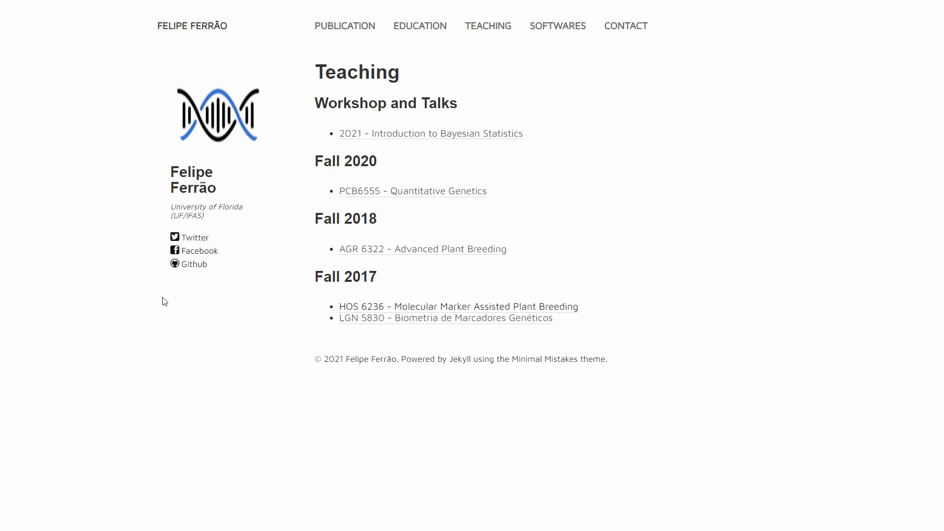
{"action": "mouse_move", "coordinate": [514, 53]}
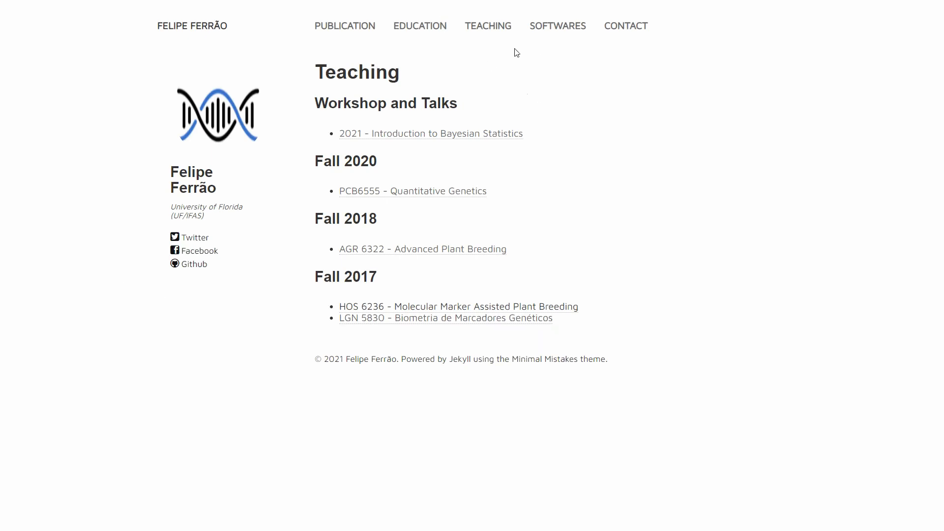
{"action": "mouse_move", "coordinate": [566, 189]}
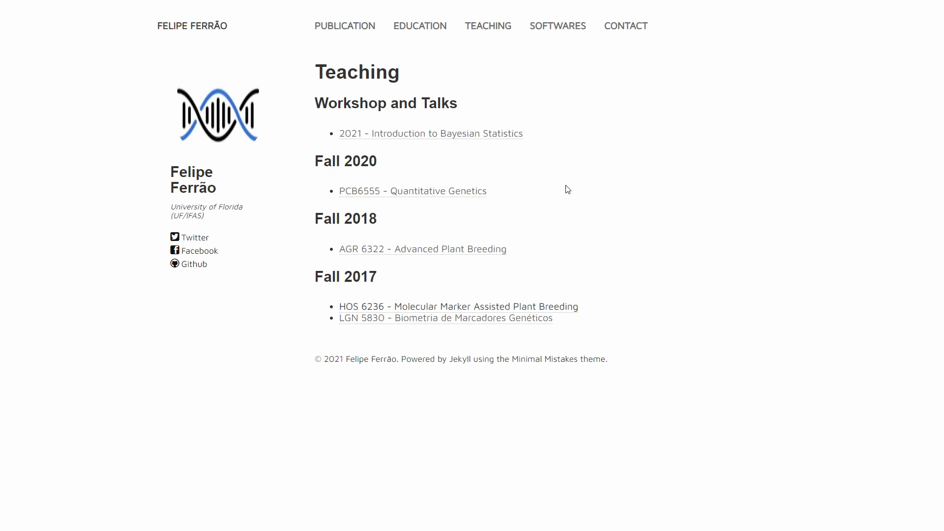
{"action": "mouse_move", "coordinate": [567, 193]}
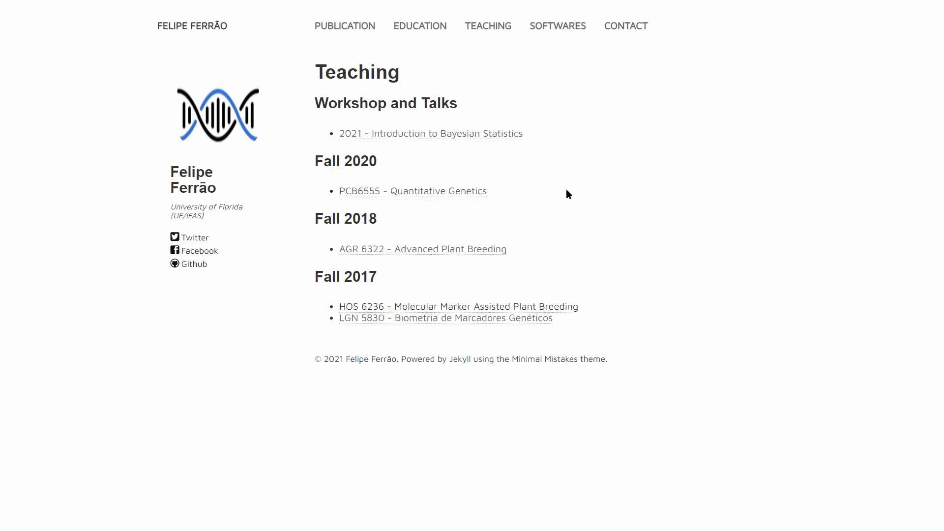
{"action": "mouse_move", "coordinate": [552, 190]}
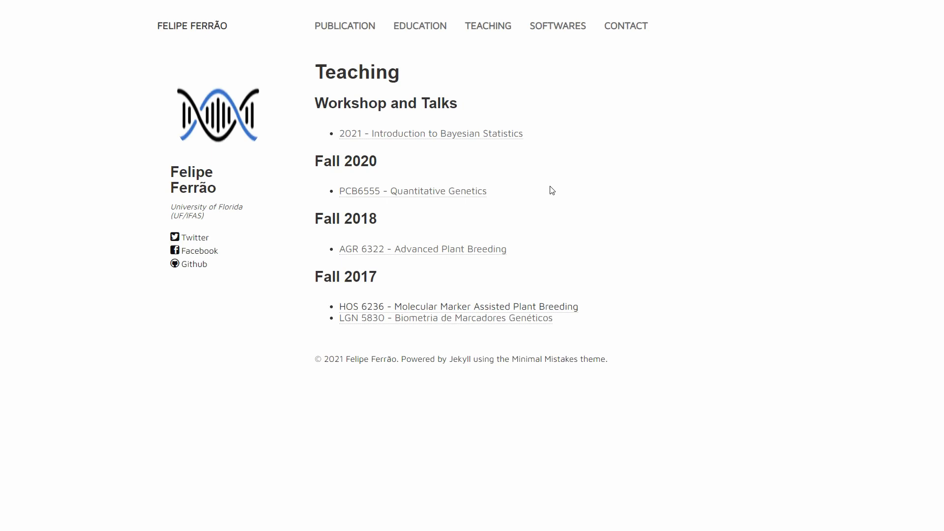
{"action": "mouse_move", "coordinate": [346, 174]}
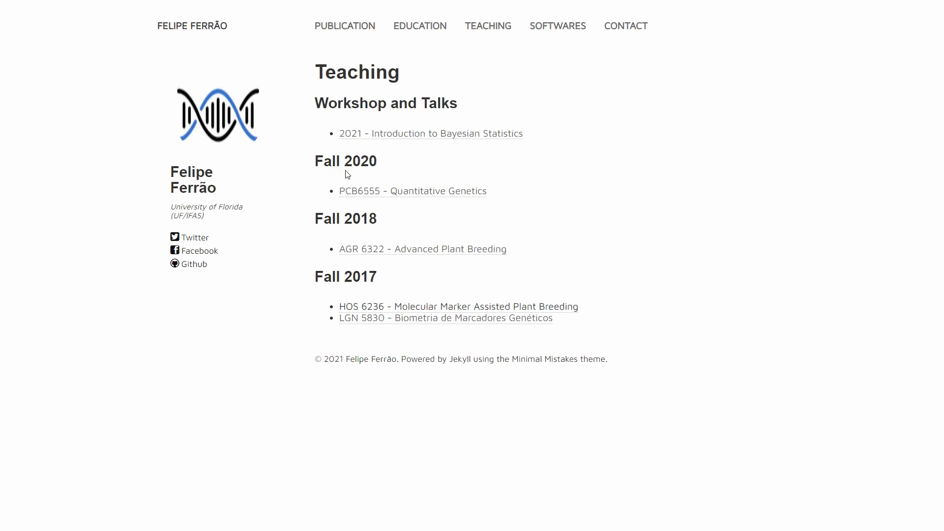
{"action": "mouse_move", "coordinate": [419, 198]}
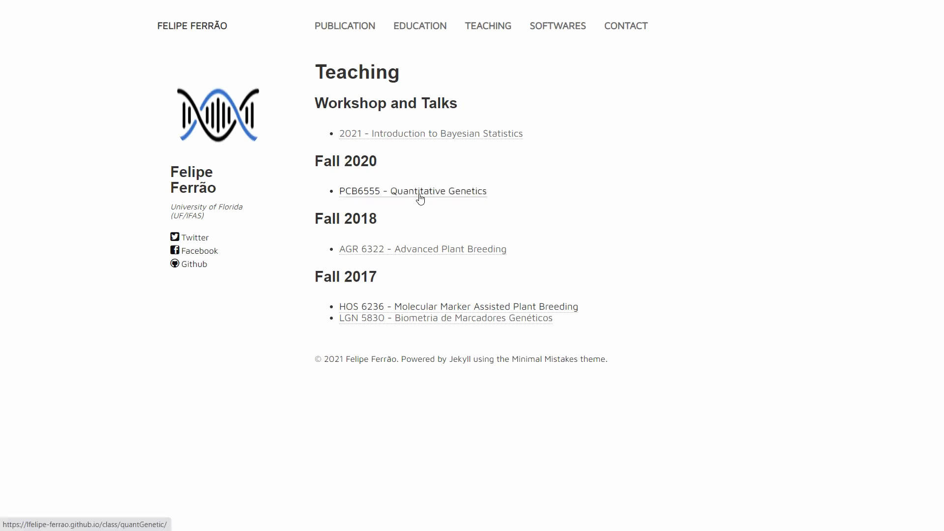
Go to the PCB6555 Quantitative Genetics course page from the Fall 2020 teaching list.
{"action": "left_click", "coordinate": [411, 191]}
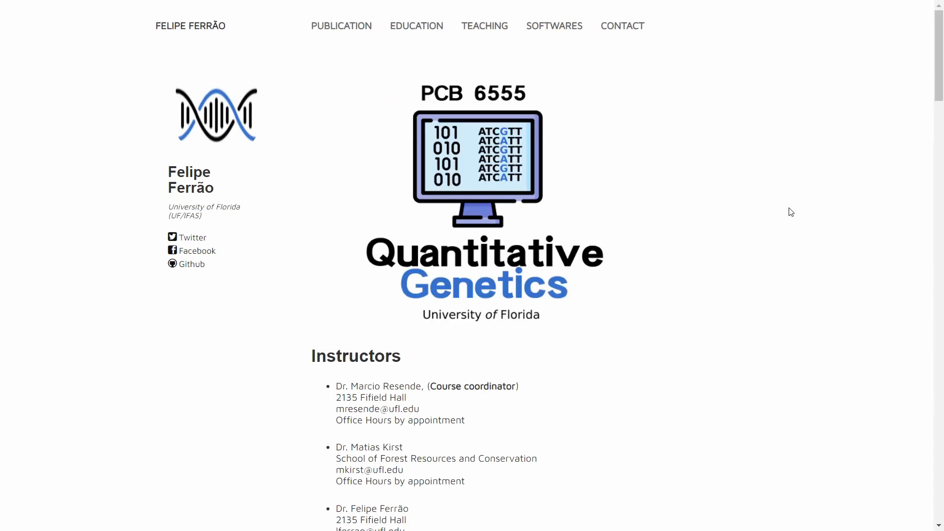
{"action": "mouse_move", "coordinate": [757, 231]}
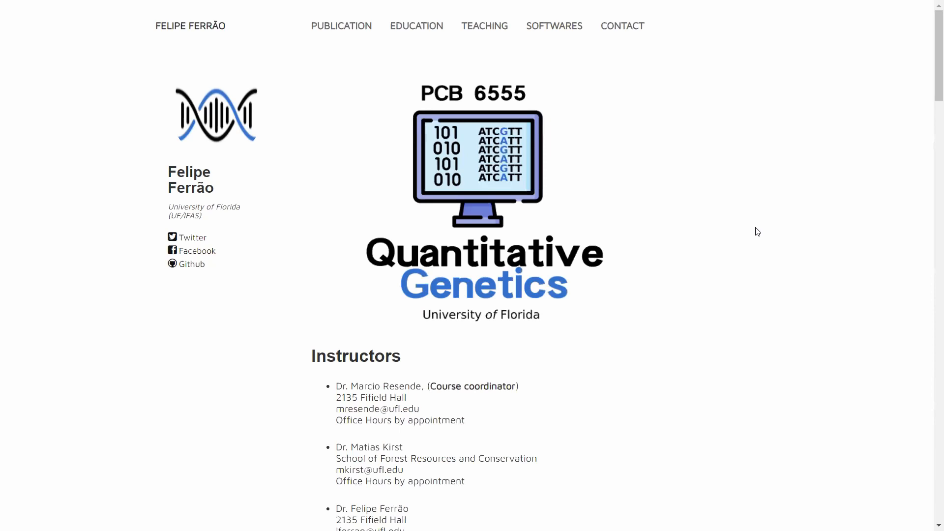
{"action": "mouse_move", "coordinate": [648, 303]}
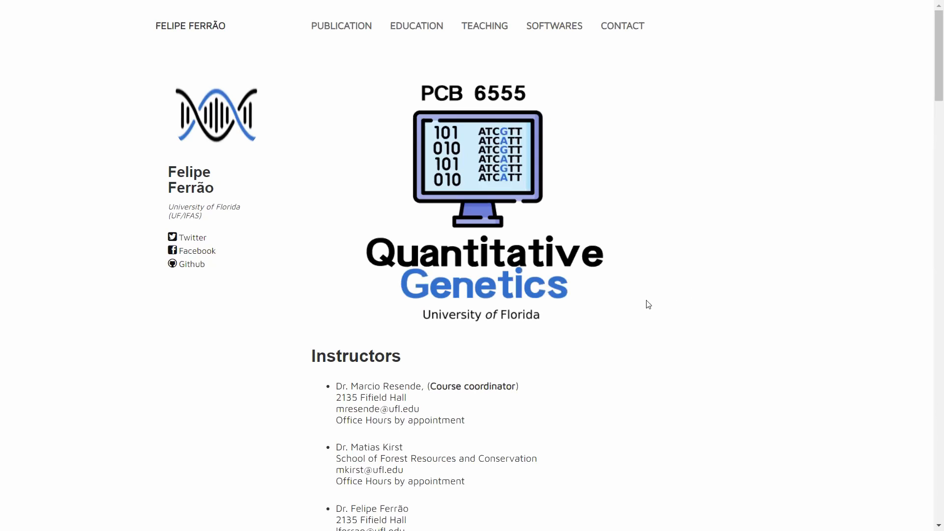
{"action": "mouse_move", "coordinate": [691, 377]}
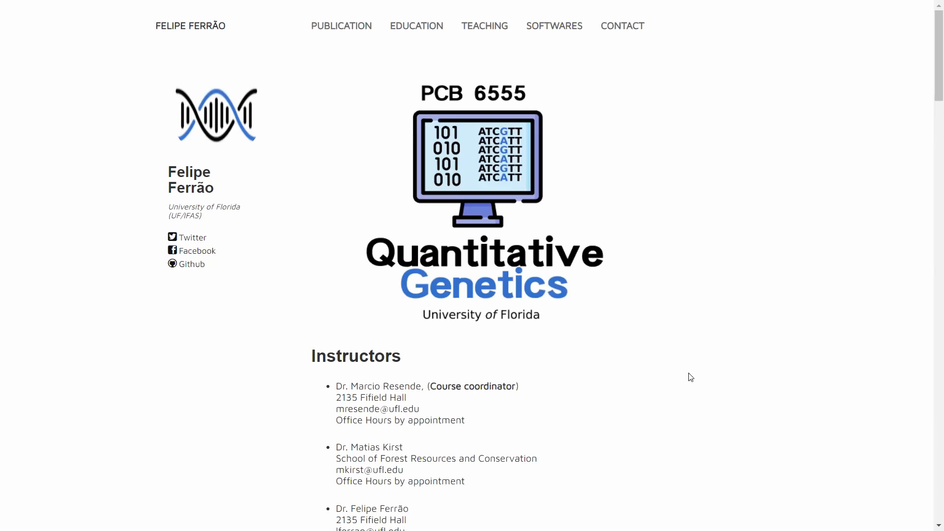
Scroll past the description and literature to the lesson list ending at 15. Extra: Genetic Value and Mating Designs.
{"action": "scroll", "scroll_direction": "down", "scroll_amount": 3}
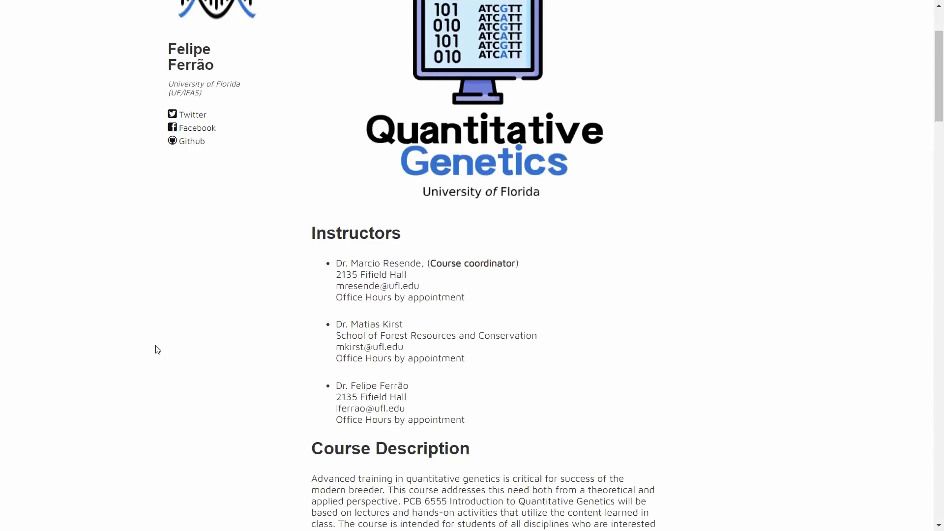
{"action": "scroll", "scroll_direction": "down", "scroll_amount": 3}
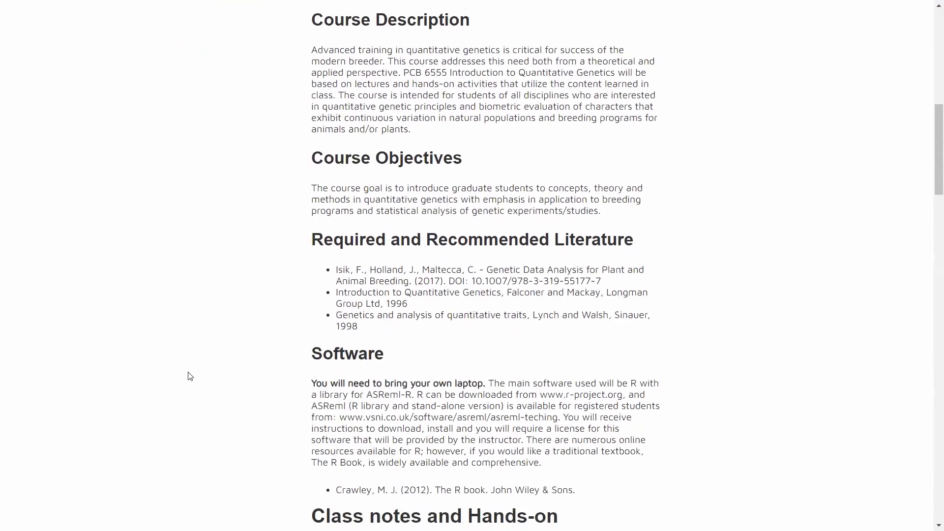
{"action": "scroll", "scroll_direction": "down", "scroll_amount": 3}
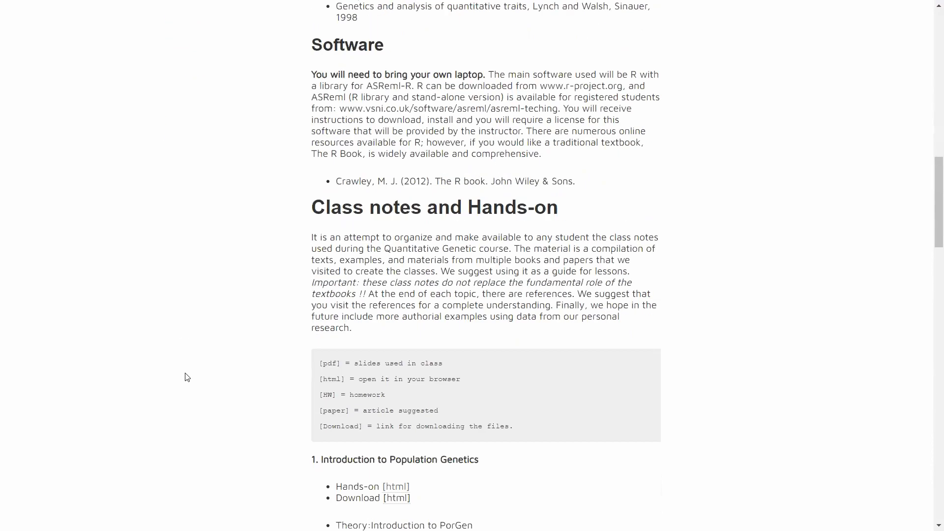
{"action": "scroll", "scroll_direction": "down", "scroll_amount": 3}
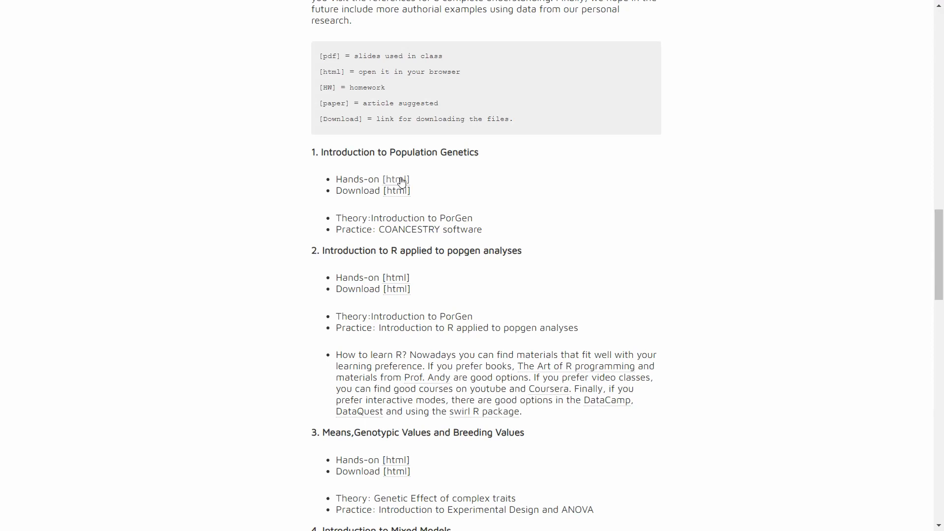
{"action": "mouse_move", "coordinate": [395, 289]}
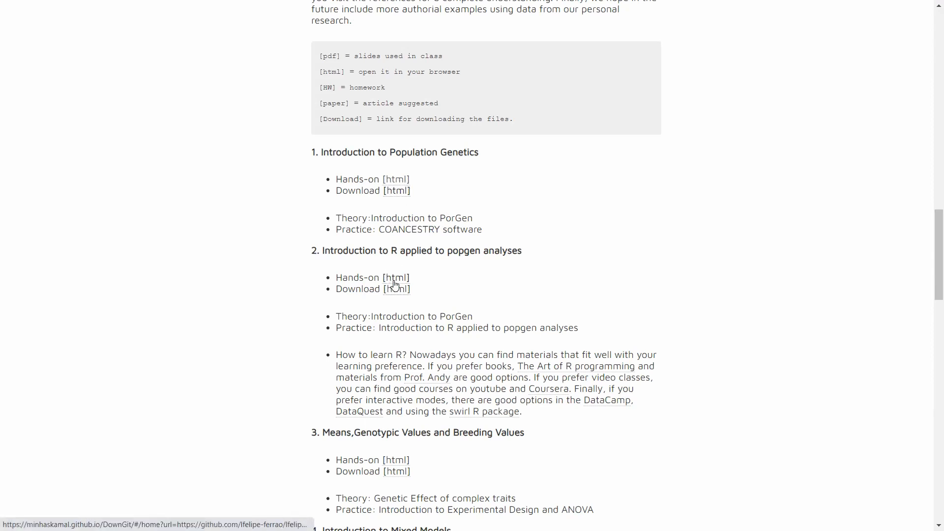
{"action": "scroll", "scroll_direction": "down", "scroll_amount": 3}
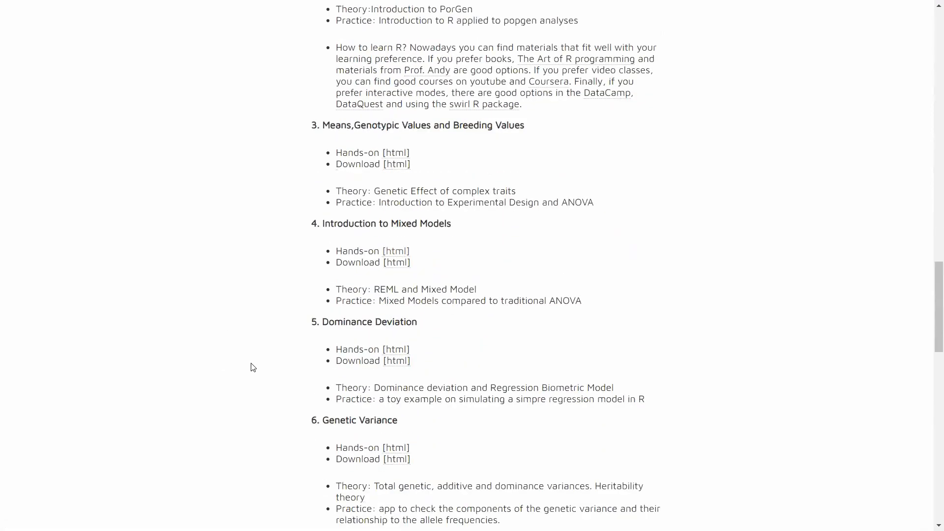
{"action": "mouse_move", "coordinate": [249, 361]}
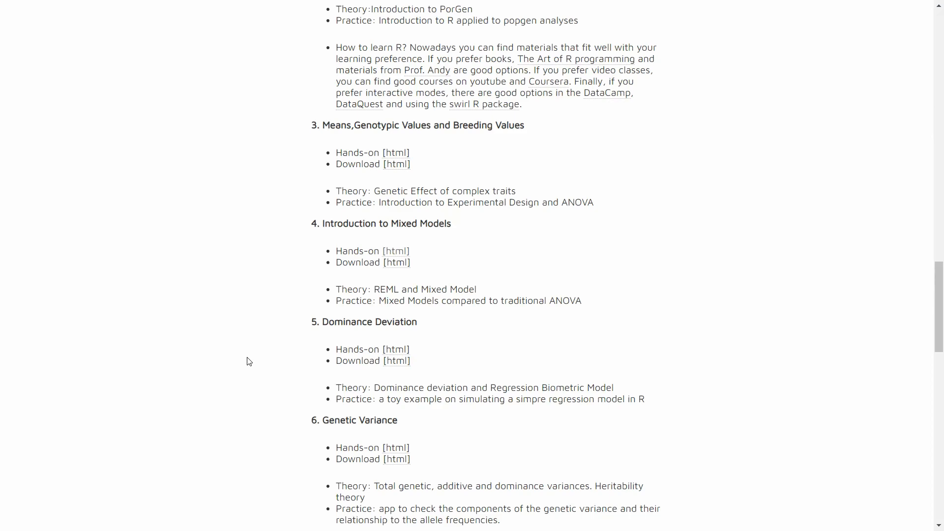
{"action": "scroll", "scroll_direction": "down", "scroll_amount": 3}
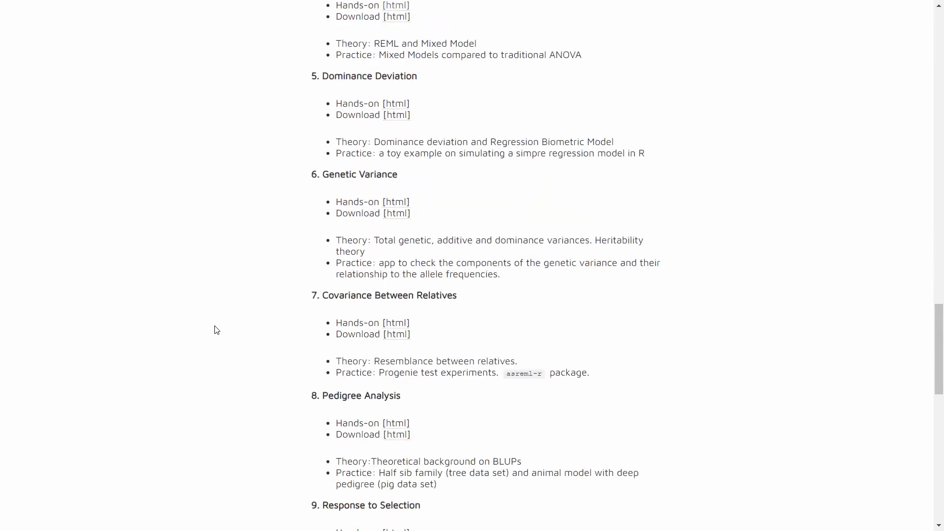
{"action": "scroll", "scroll_direction": "down", "scroll_amount": 3}
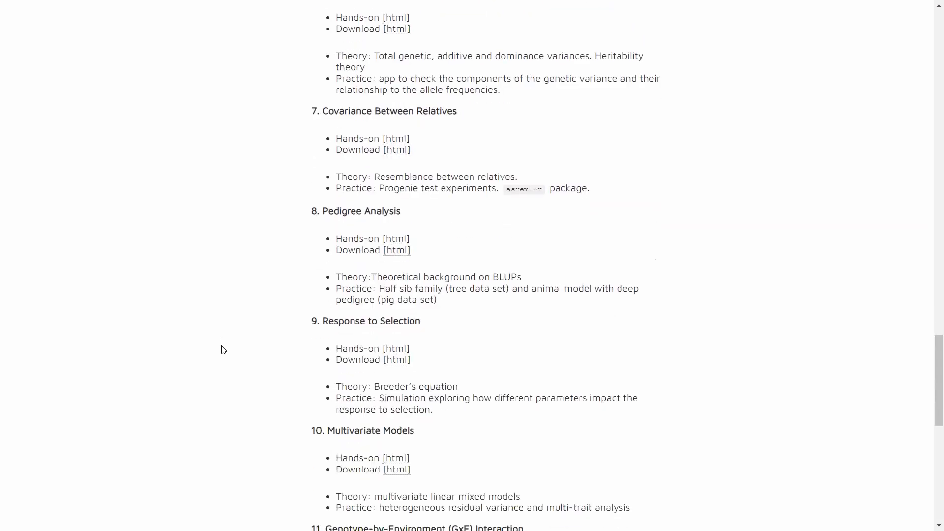
{"action": "scroll", "scroll_direction": "down", "scroll_amount": 3}
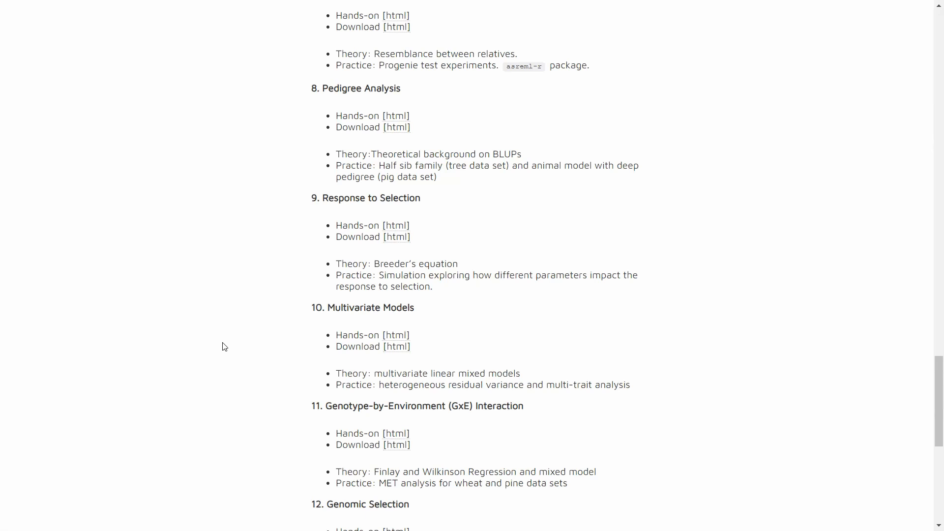
{"action": "scroll", "scroll_direction": "down", "scroll_amount": 3}
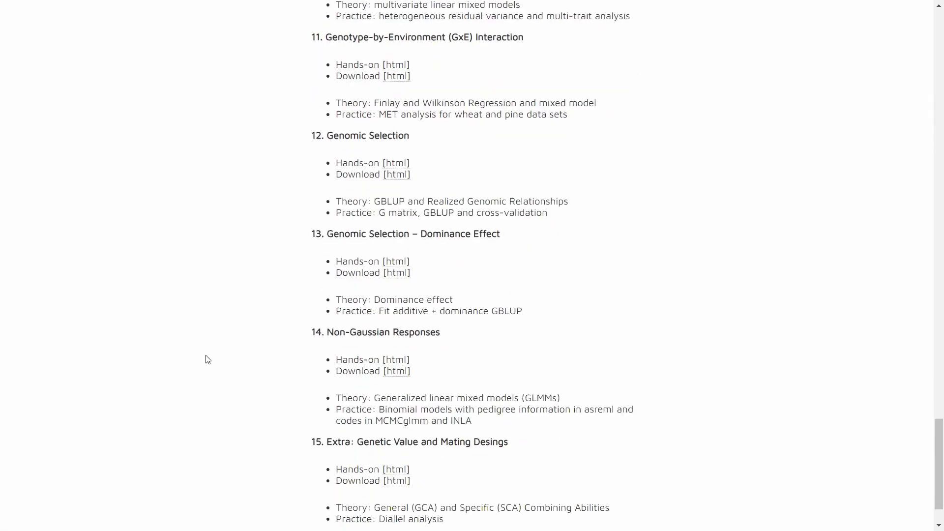